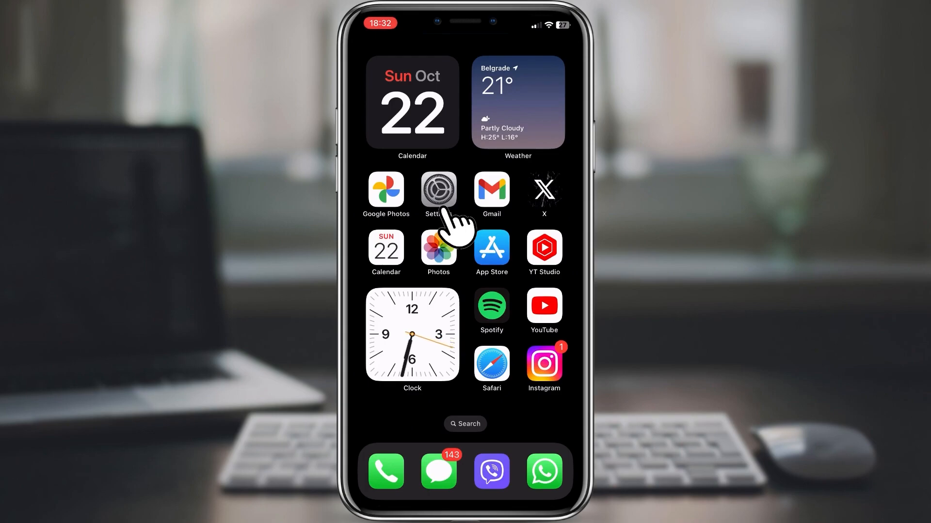
Go into Settings > Battery to view Battery Percentage and Low Power Mode options.
{"action": "left_click", "coordinate": [439, 193]}
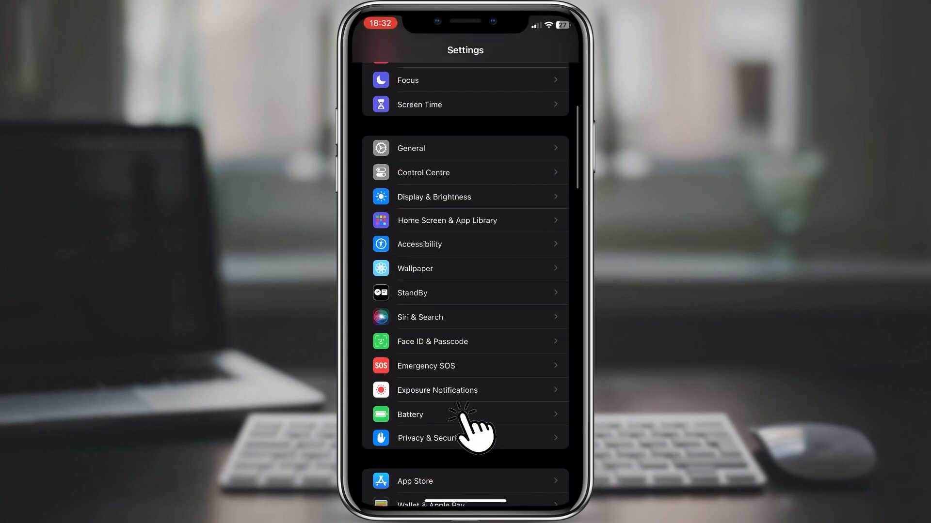
{"action": "left_click", "coordinate": [451, 414]}
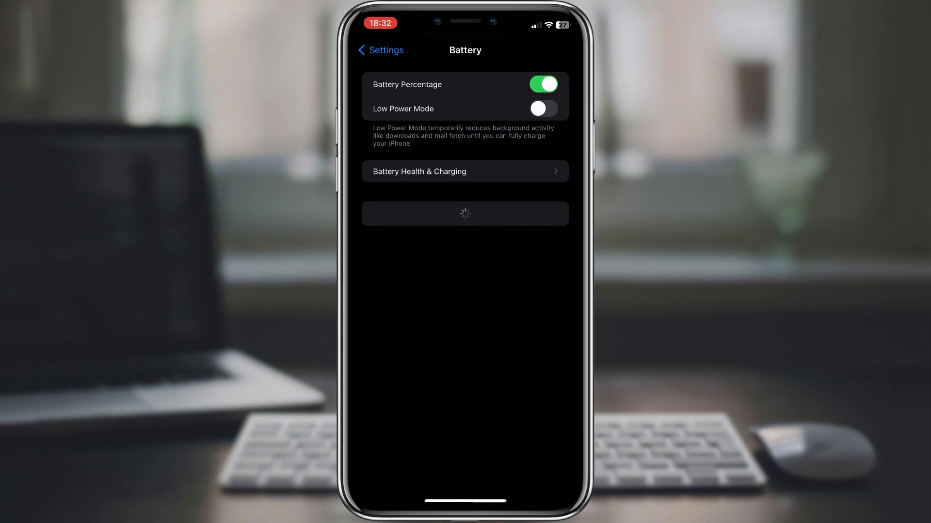
{"action": "left_click", "coordinate": [464, 172]}
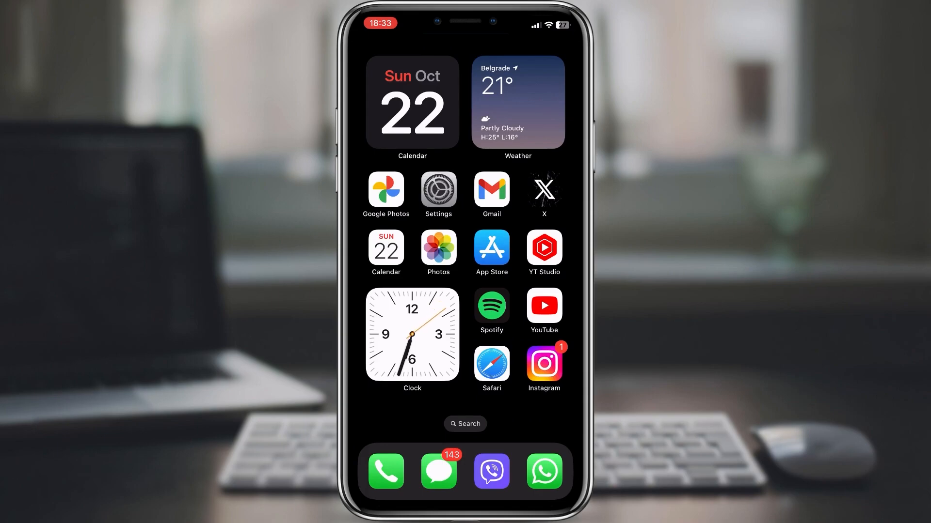
View Settings > General > Background App Refresh list, then go back toward Privacy & Security.
{"action": "left_click", "coordinate": [437, 191]}
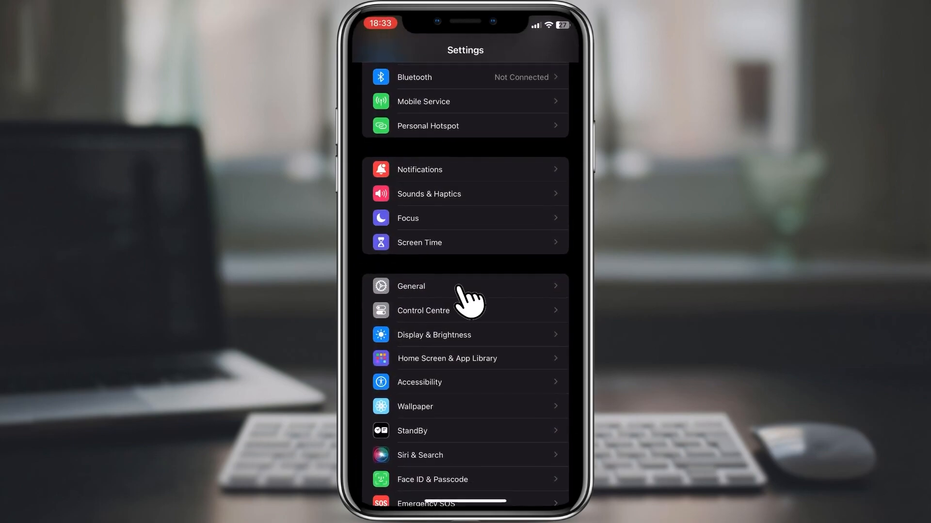
{"action": "left_click", "coordinate": [411, 286]}
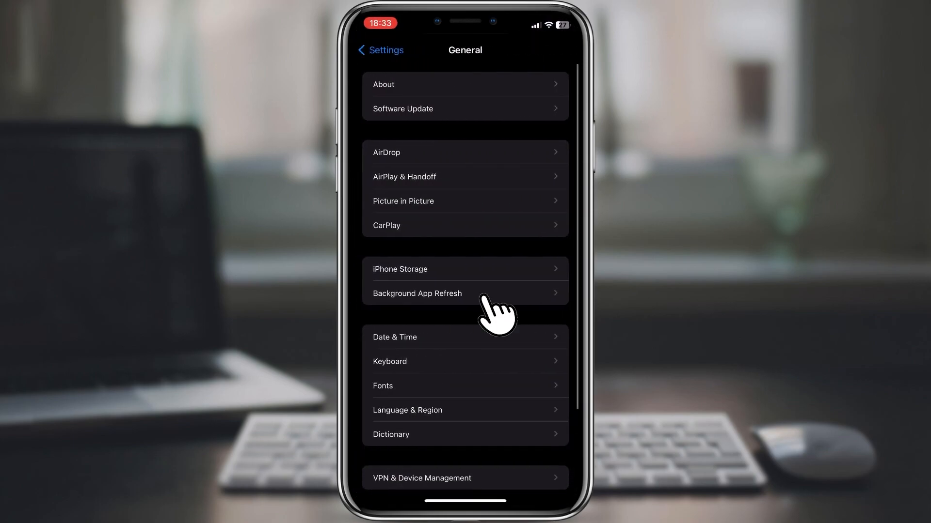
{"action": "left_click", "coordinate": [417, 293]}
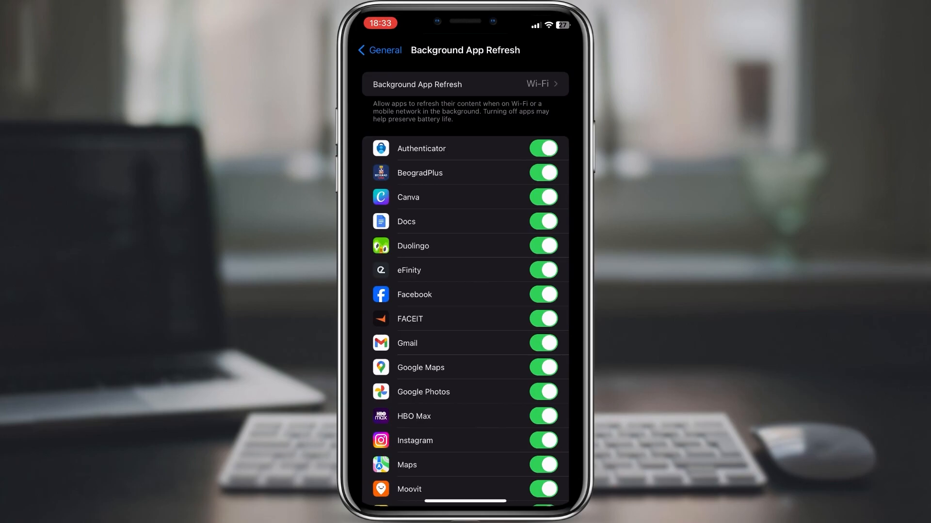
{"action": "left_click", "coordinate": [378, 50]}
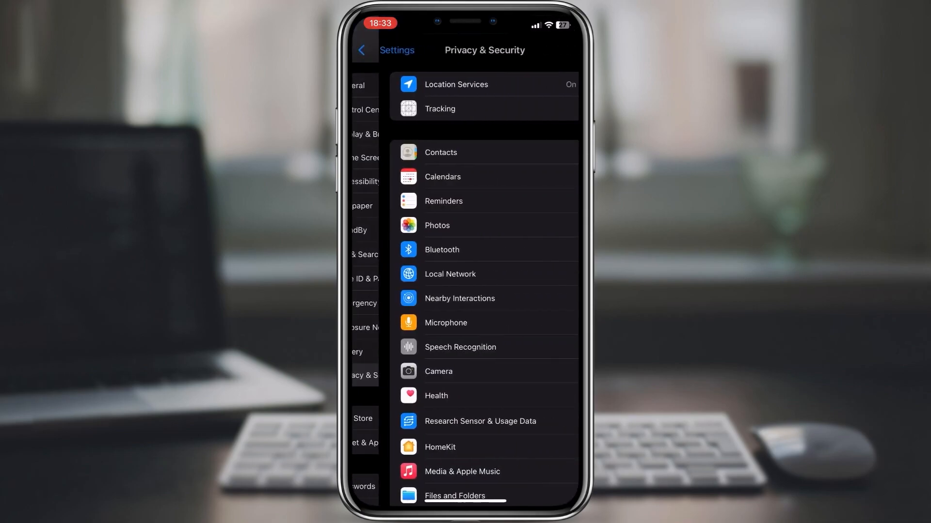
Leave the Privacy & Security page and return to the Home Screen.
{"action": "left_click", "coordinate": [455, 84]}
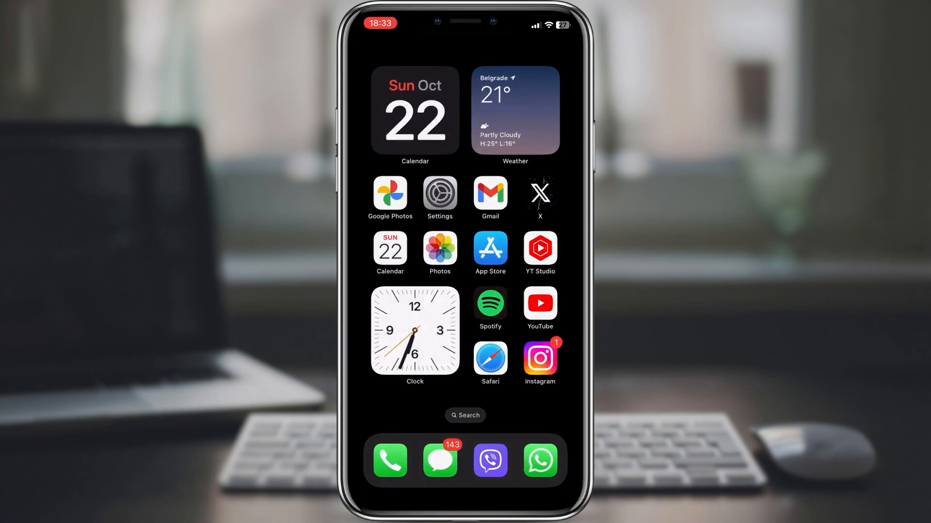
{"action": "left_click", "coordinate": [439, 193]}
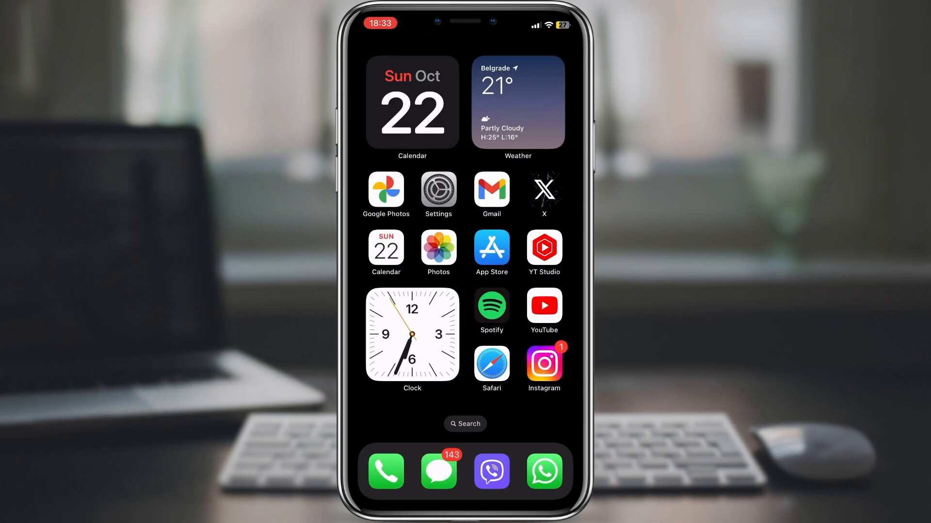
Go into Settings > General to reach Software Update and check for a new iOS version.
{"action": "left_click", "coordinate": [438, 190]}
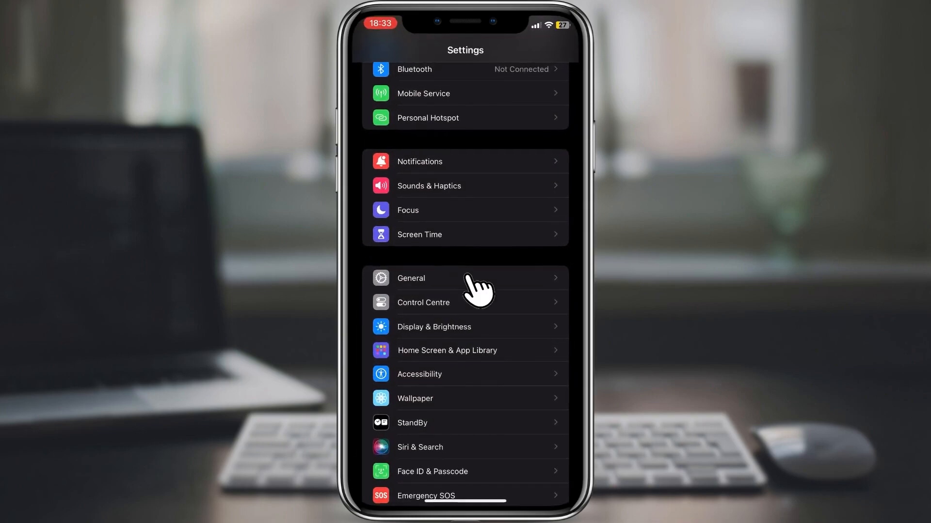
{"action": "left_click", "coordinate": [410, 278]}
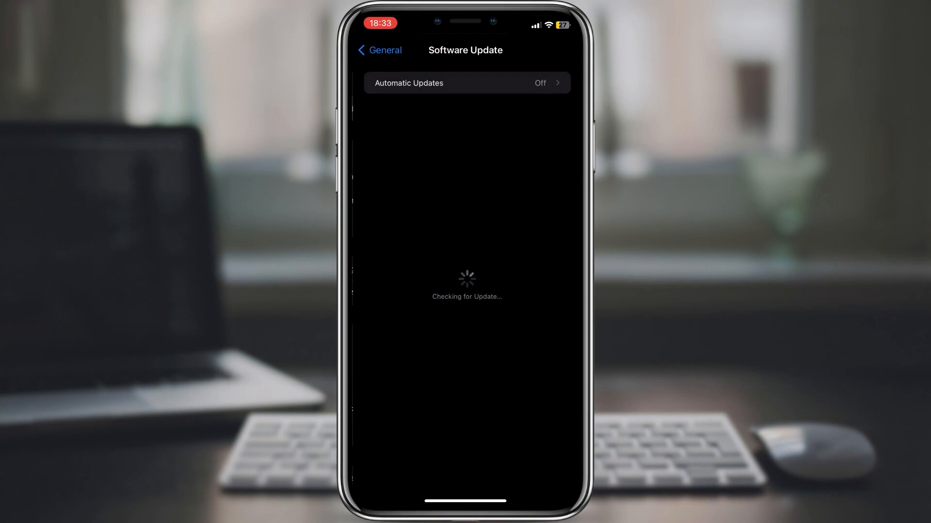